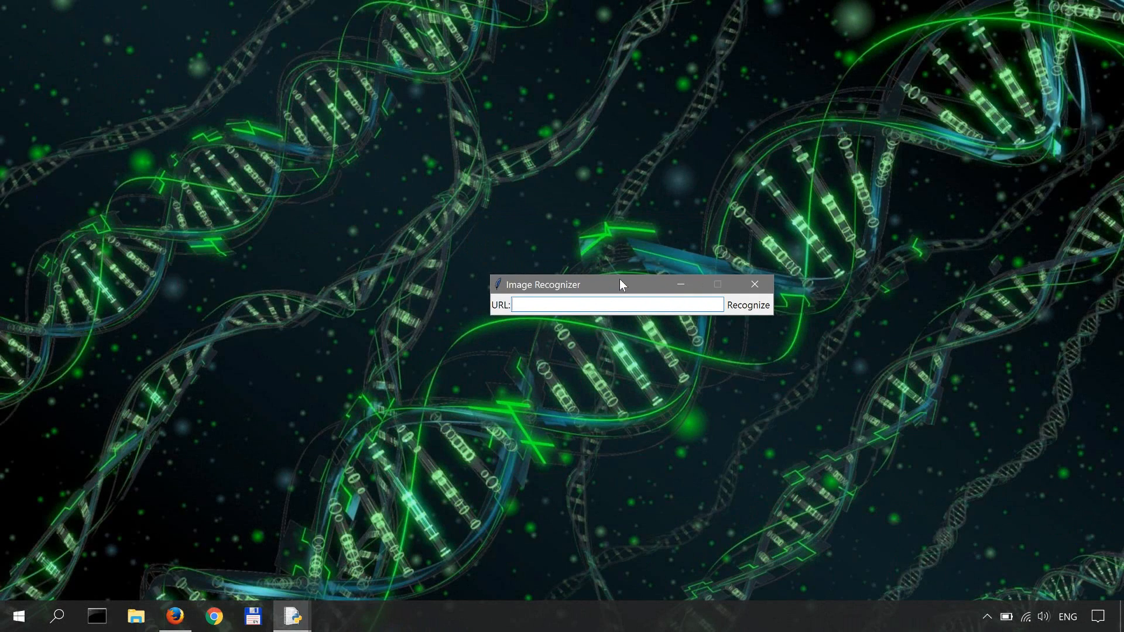
{"action": "mouse_move", "coordinate": [688, 409]}
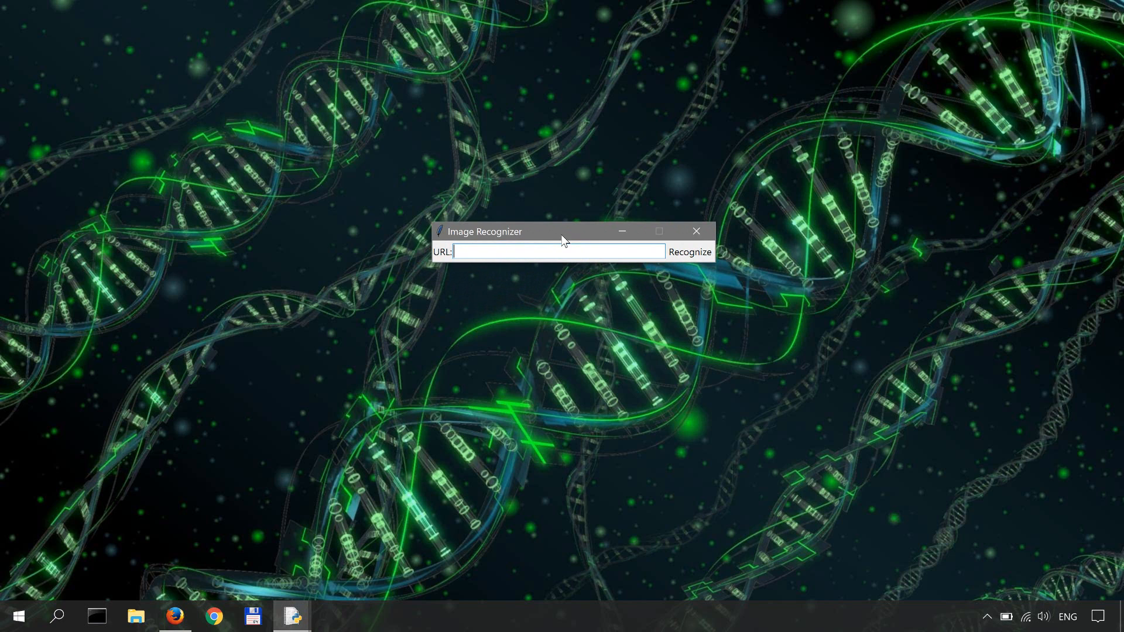
{"action": "mouse_move", "coordinate": [509, 270]}
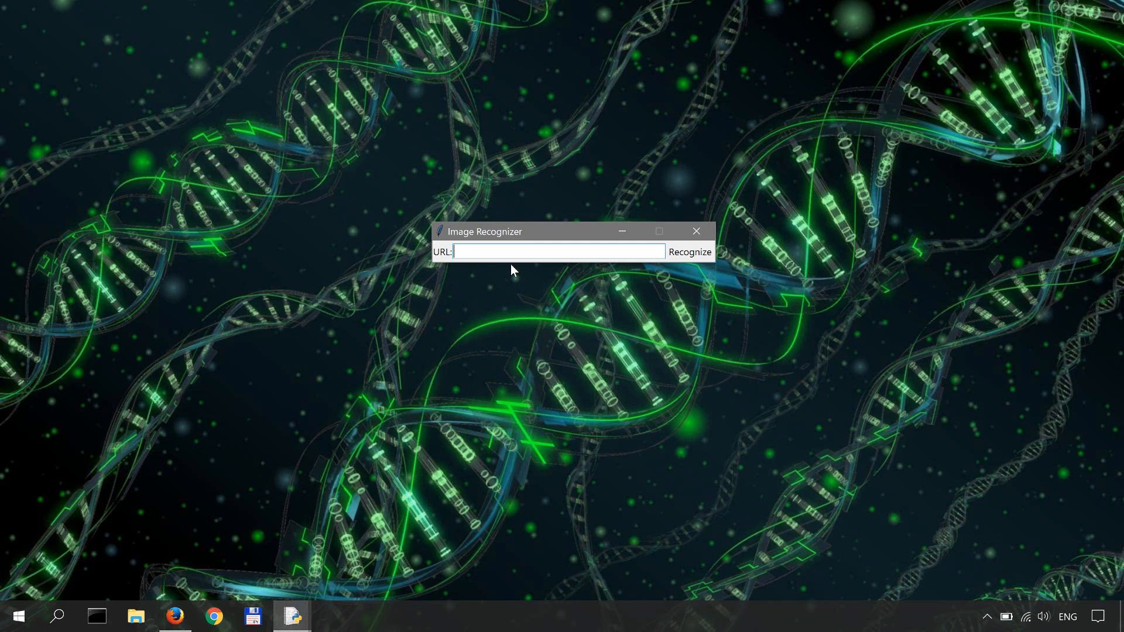
{"action": "mouse_move", "coordinate": [641, 314]}
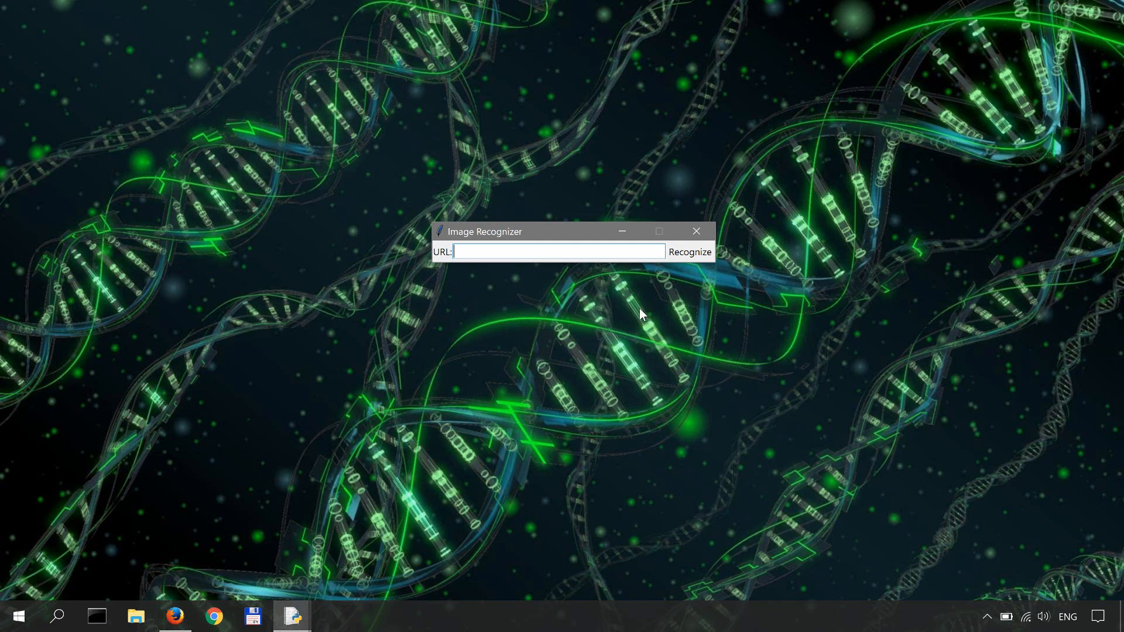
{"action": "mouse_move", "coordinate": [730, 353]}
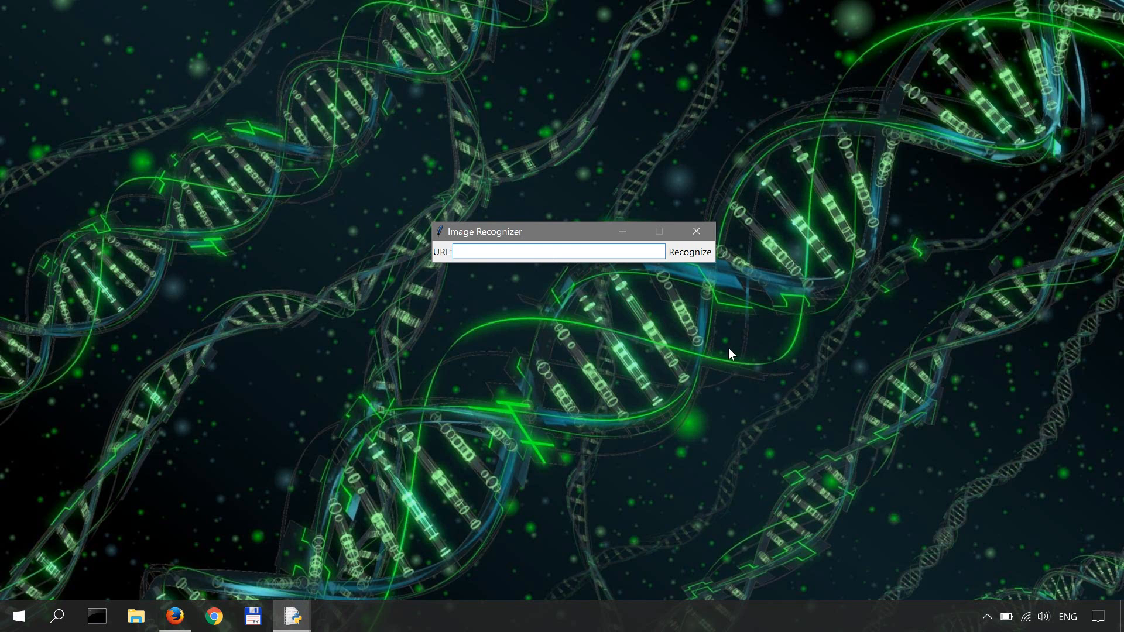
{"action": "mouse_move", "coordinate": [601, 239]}
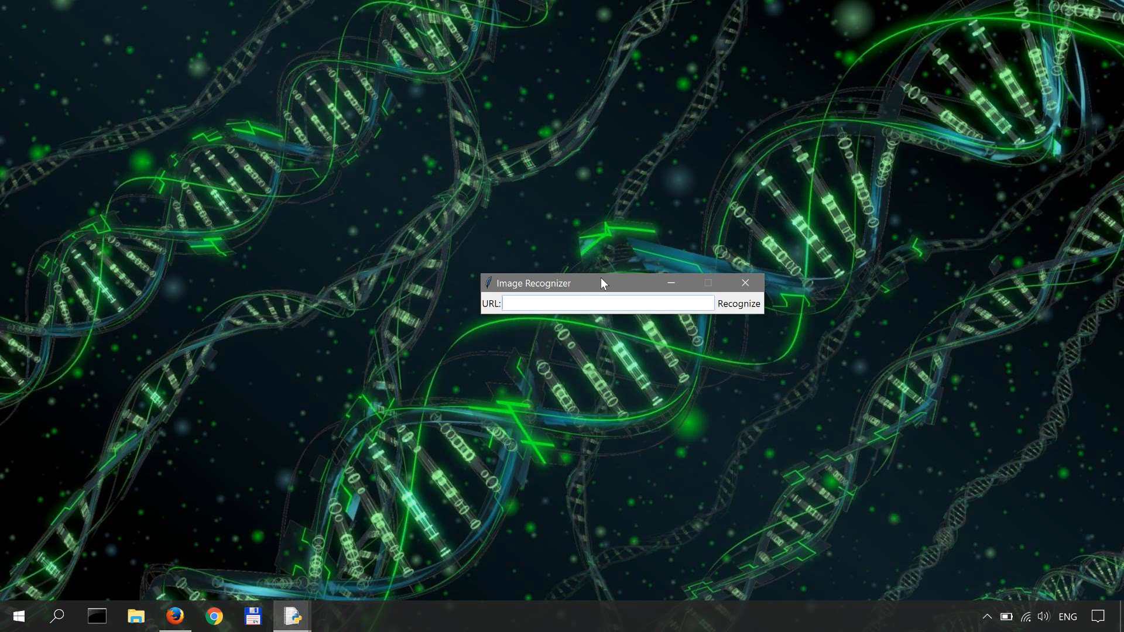
{"action": "mouse_move", "coordinate": [615, 284]}
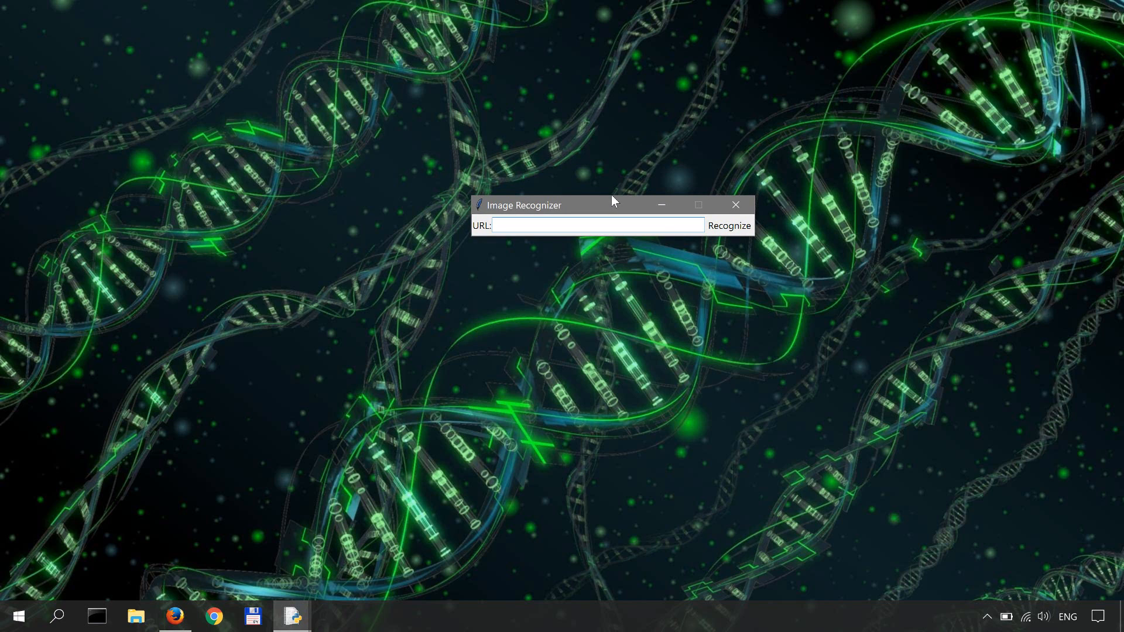
{"action": "mouse_move", "coordinate": [604, 200]}
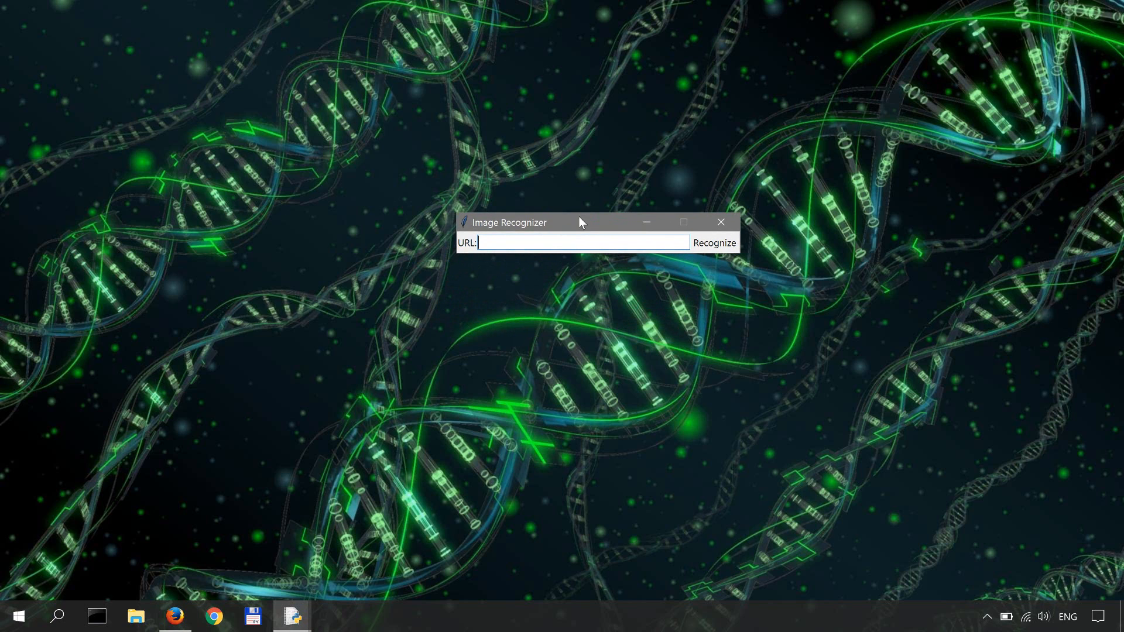
{"action": "mouse_move", "coordinate": [587, 206]}
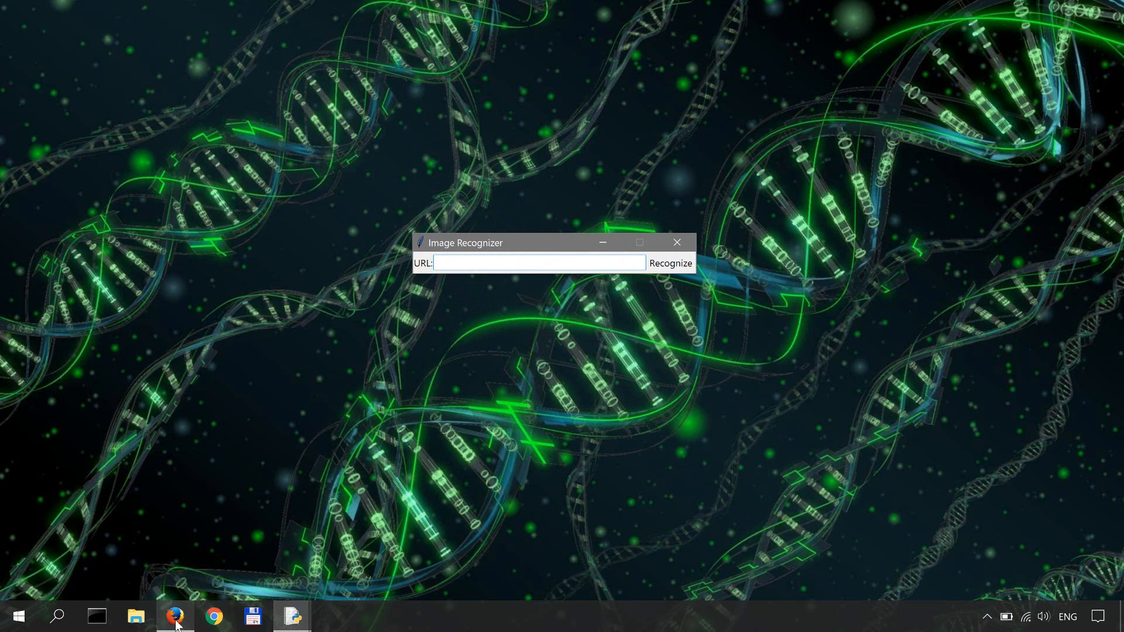
Step: Search Google Images for 'conveyor belt' in Firefox and copy one conveyor image's location
{"action": "left_click", "coordinate": [174, 615]}
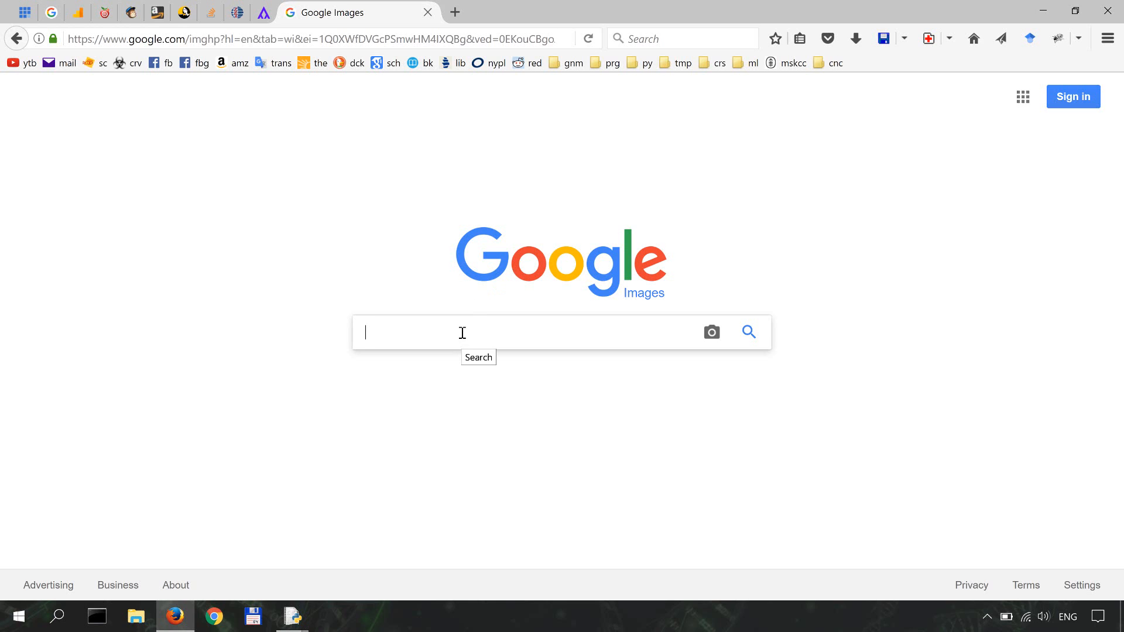
{"action": "type", "text": "conveyor belt"}
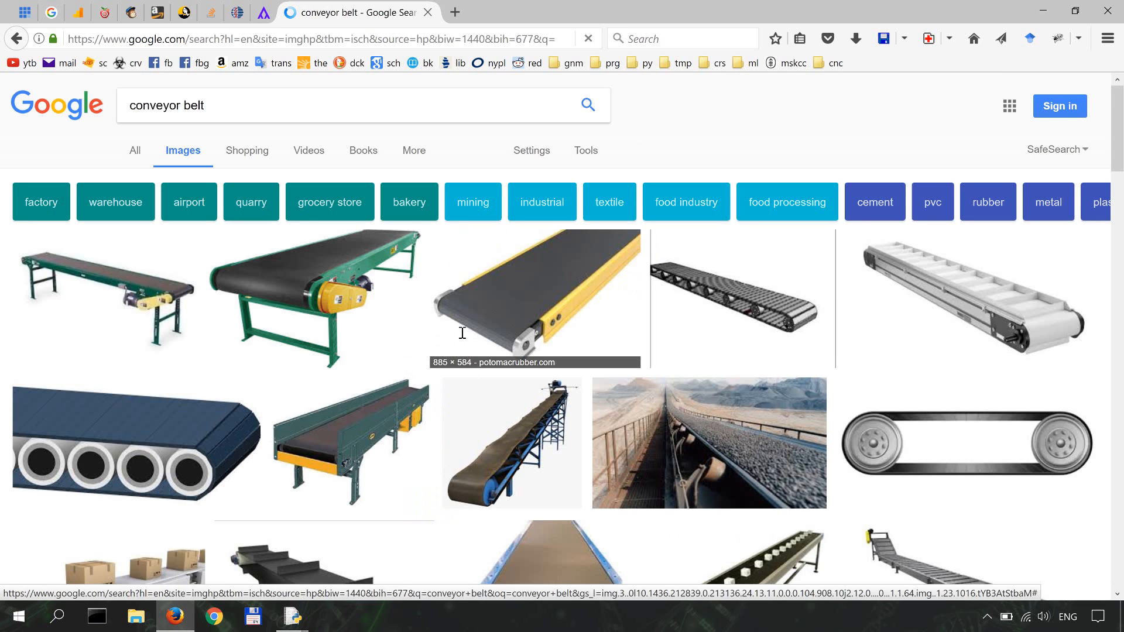
{"action": "mouse_move", "coordinate": [352, 418]}
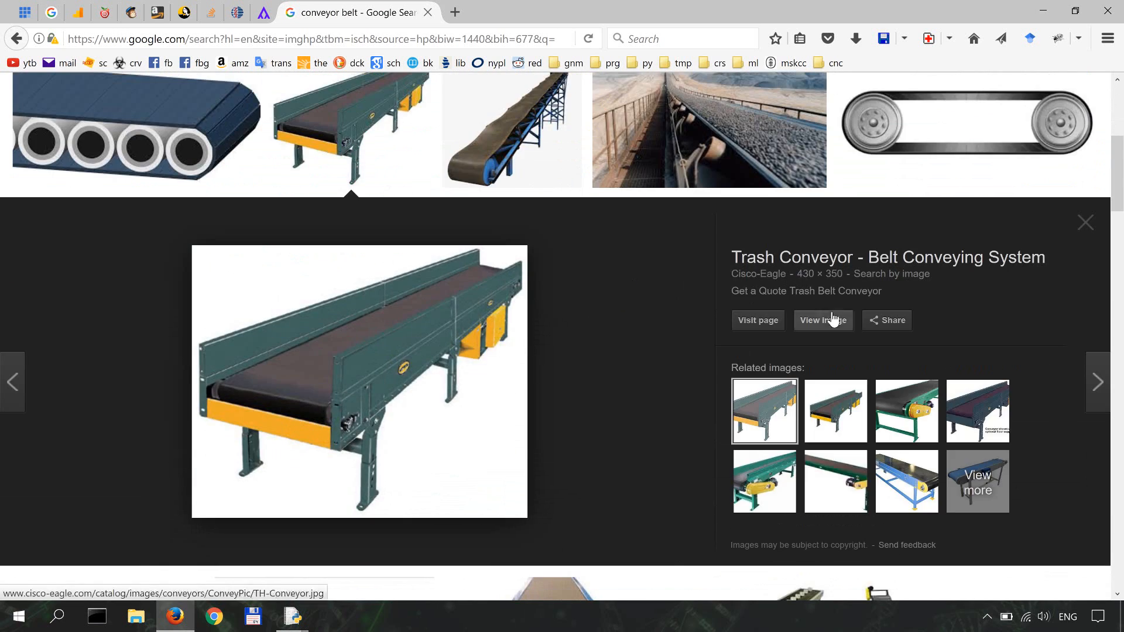
{"action": "right_click", "coordinate": [472, 242]}
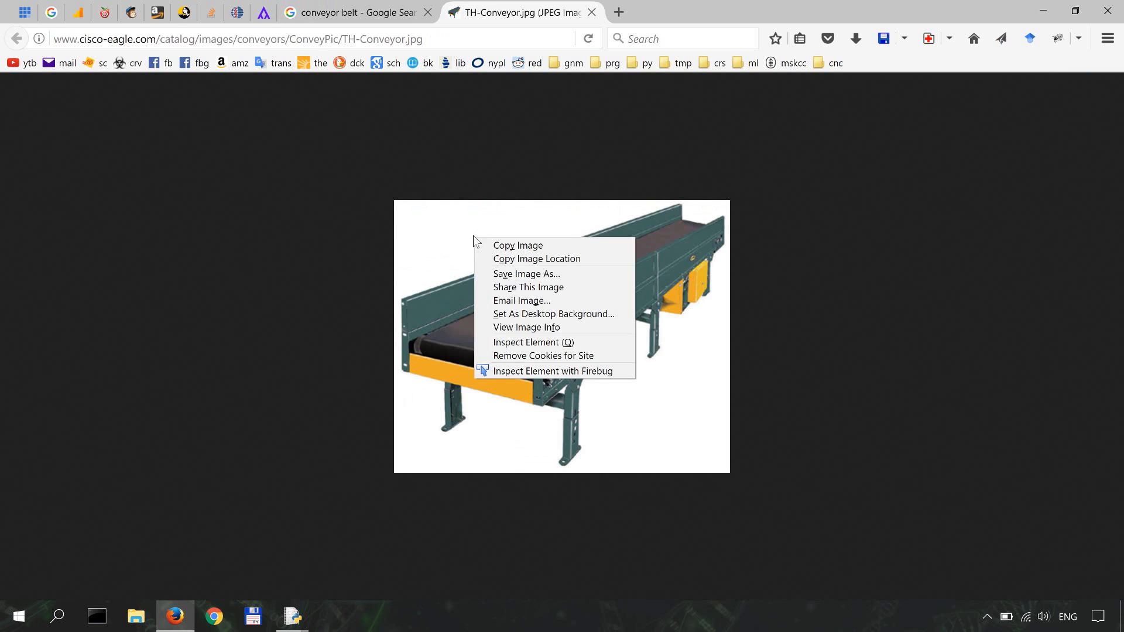
{"action": "left_click", "coordinate": [354, 532]}
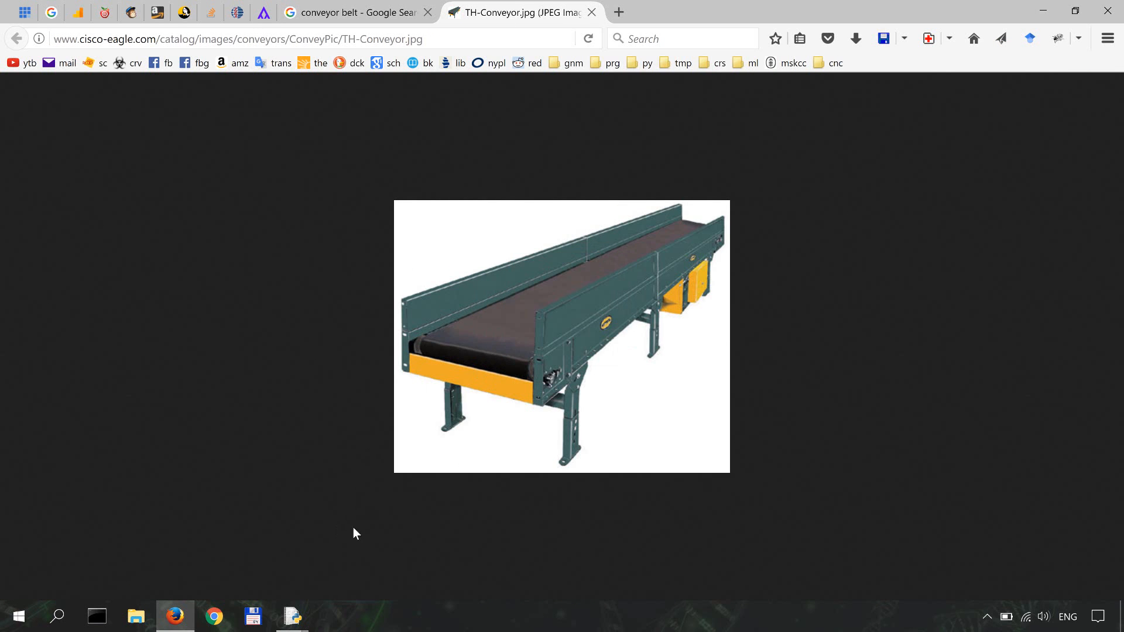
{"action": "left_click", "coordinate": [291, 616]}
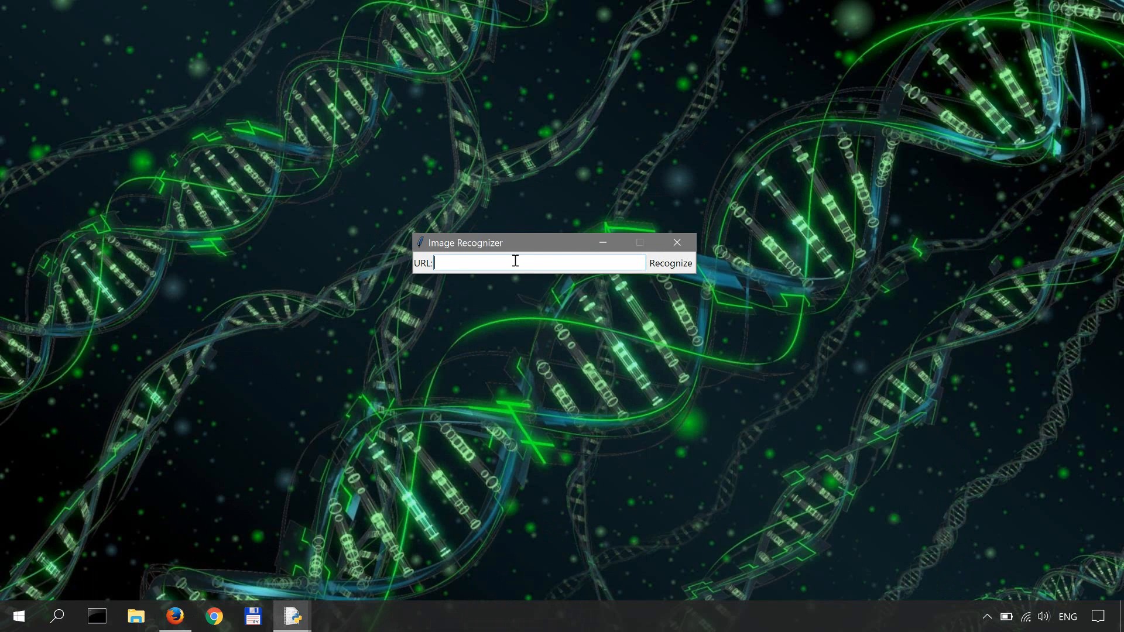
Step: Paste the TH-Conveyor.jpg address into the URL field and recognize it, viewing the result in Photos
{"action": "type", "text": "g/images/conveyors/ConveyPic/TH-Conveyor.jpg"}
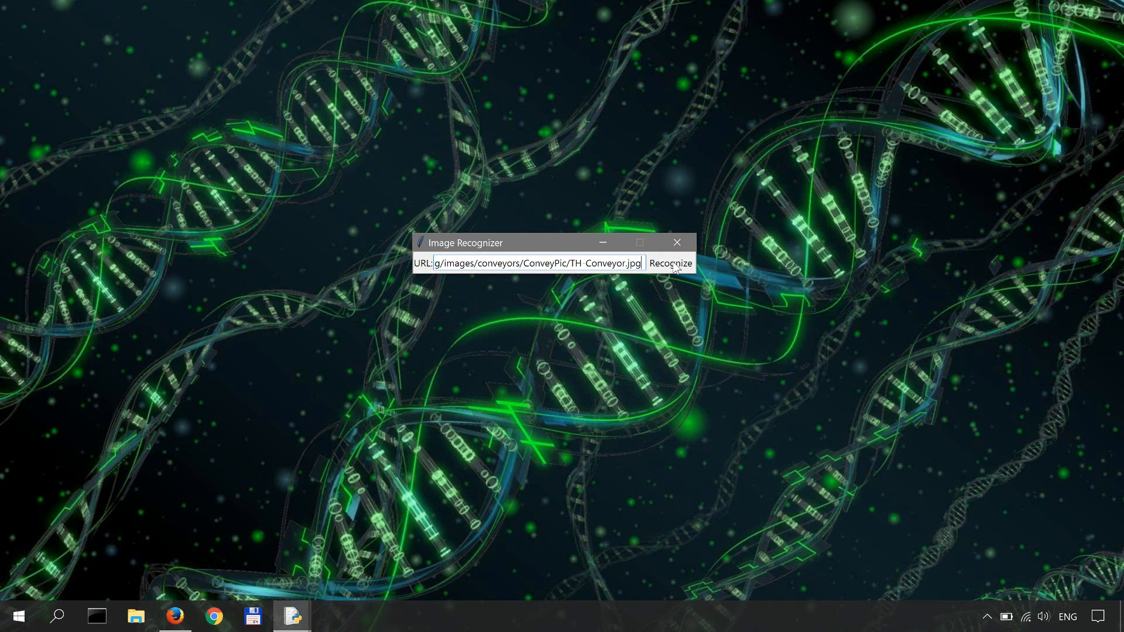
{"action": "left_click", "coordinate": [670, 263]}
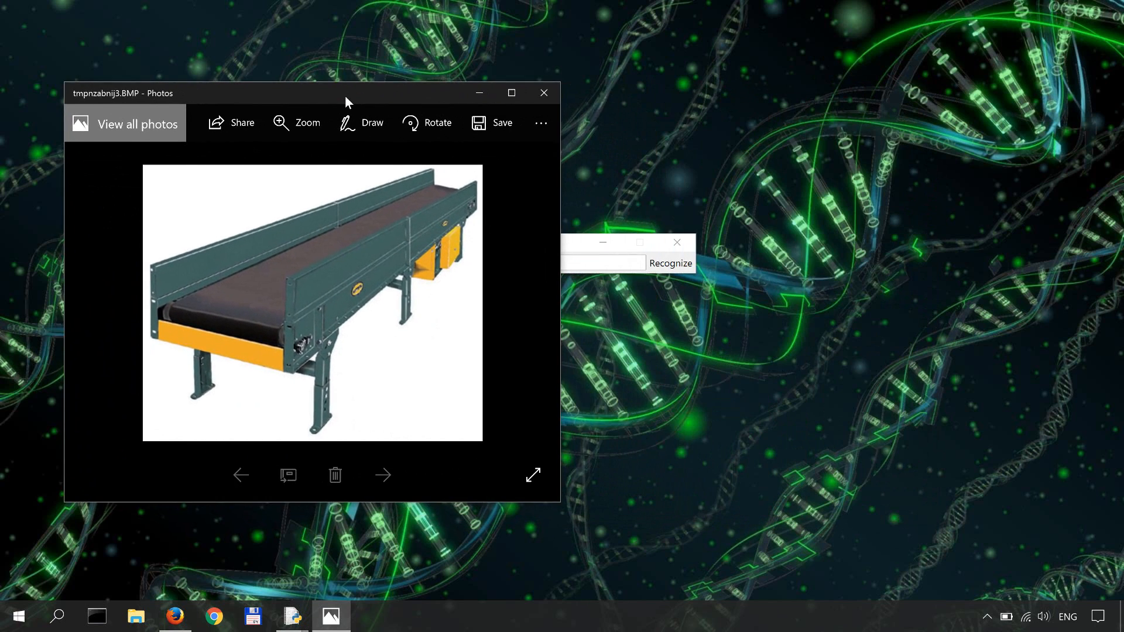
{"action": "left_click", "coordinate": [543, 93]}
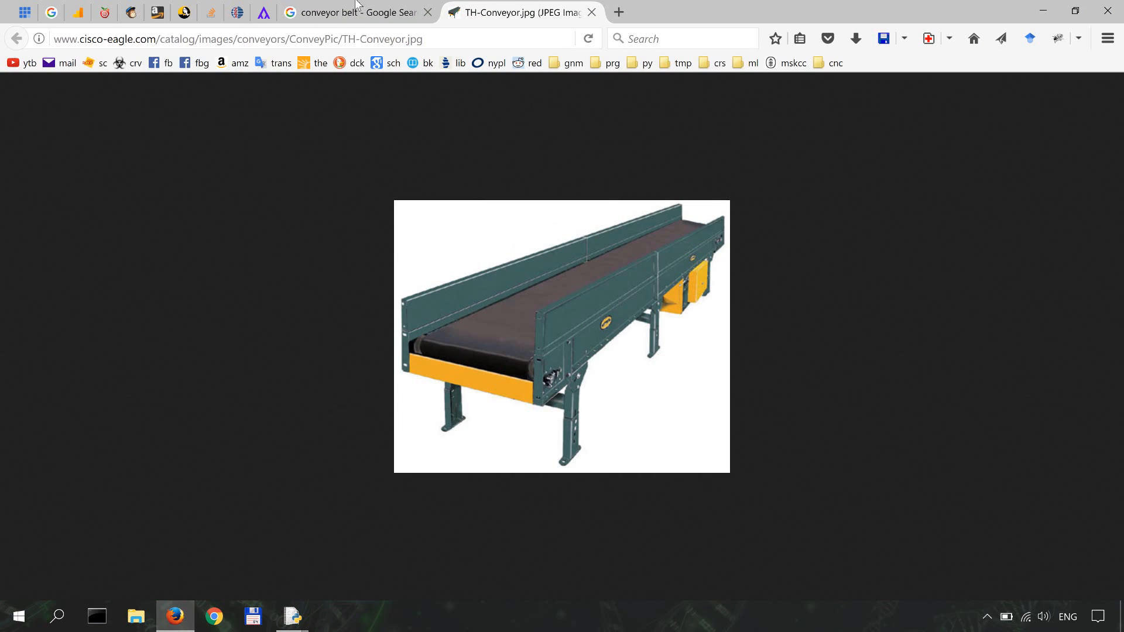
Step: Search Google Images for 'cruise ship' and copy one ship photo's image location
{"action": "left_click", "coordinate": [357, 12]}
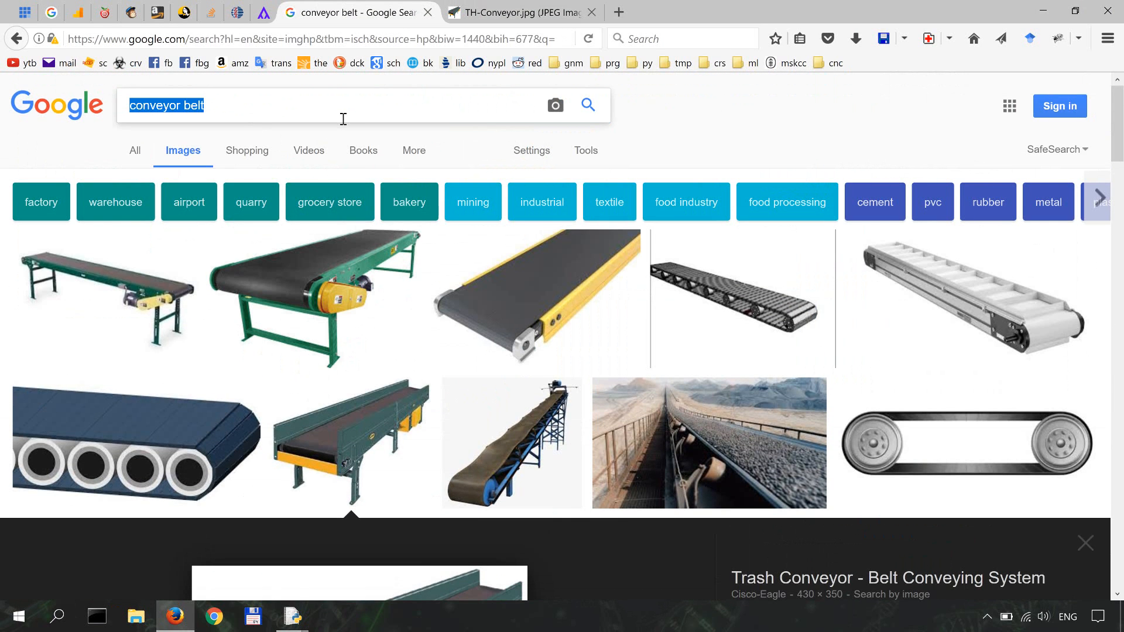
{"action": "type", "text": "cr"}
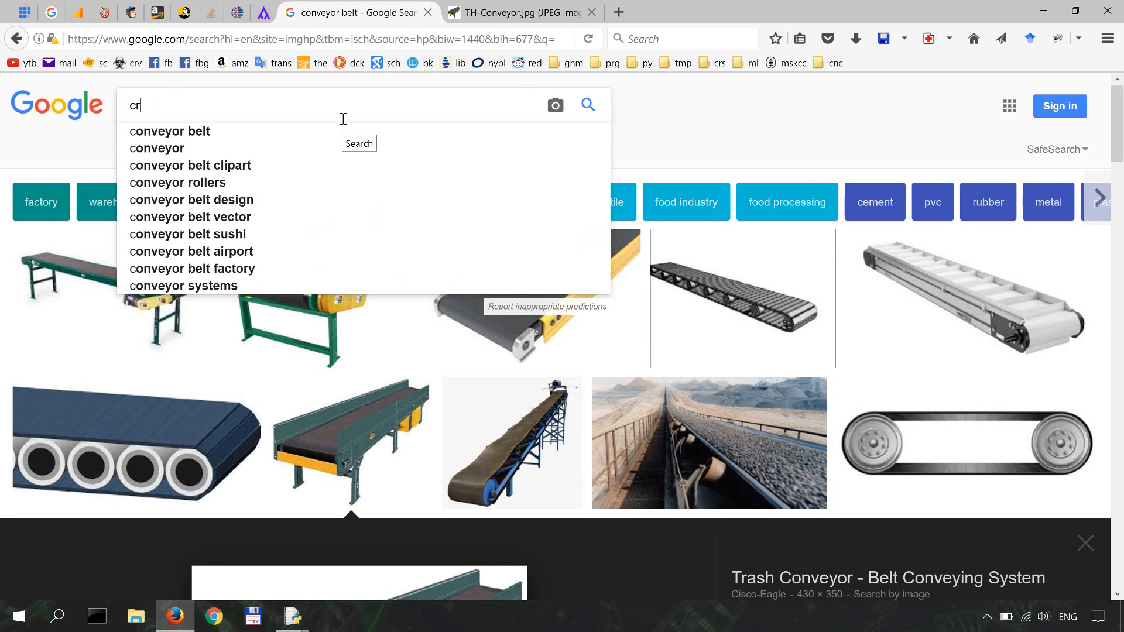
{"action": "type", "text": "cruise ship"}
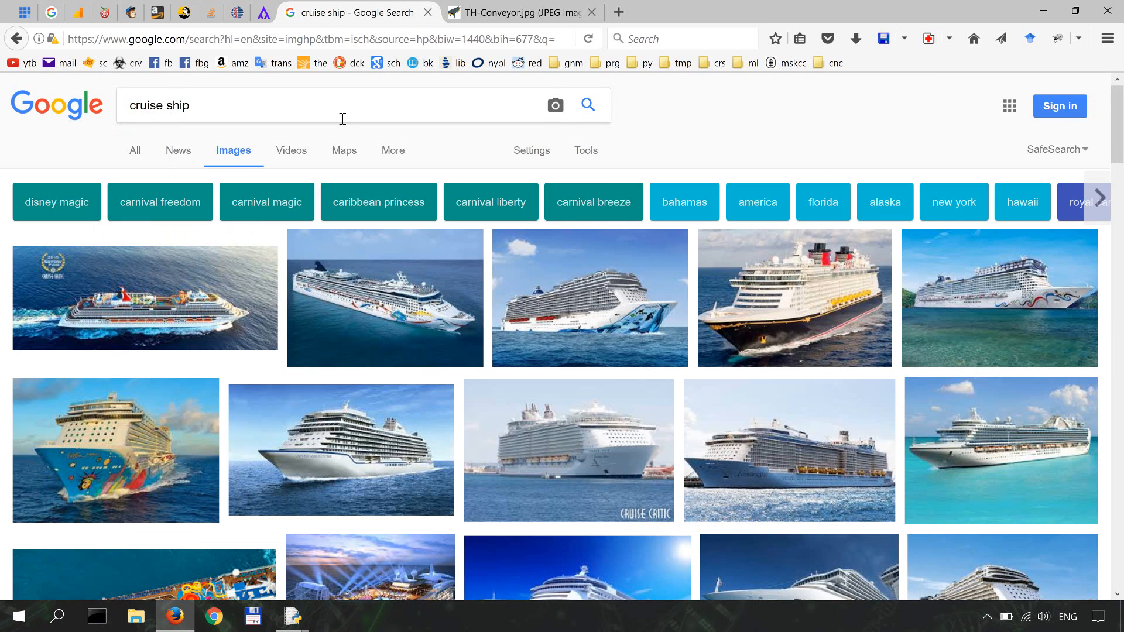
{"action": "scroll", "scroll_direction": "down", "scroll_amount": 3}
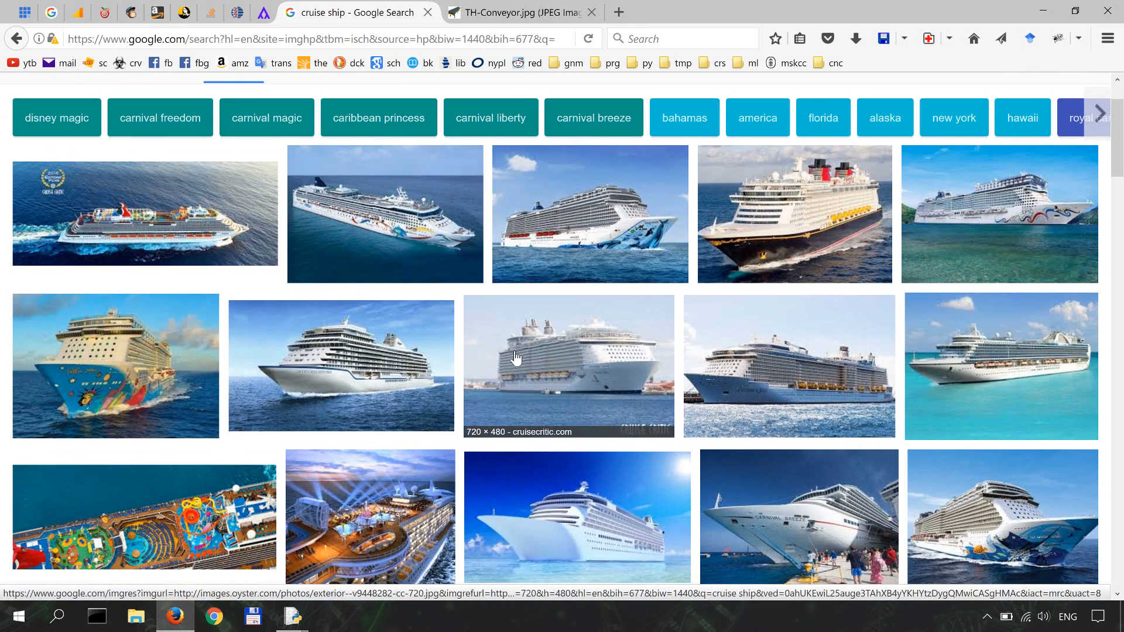
{"action": "scroll", "scroll_direction": "up", "scroll_amount": 3}
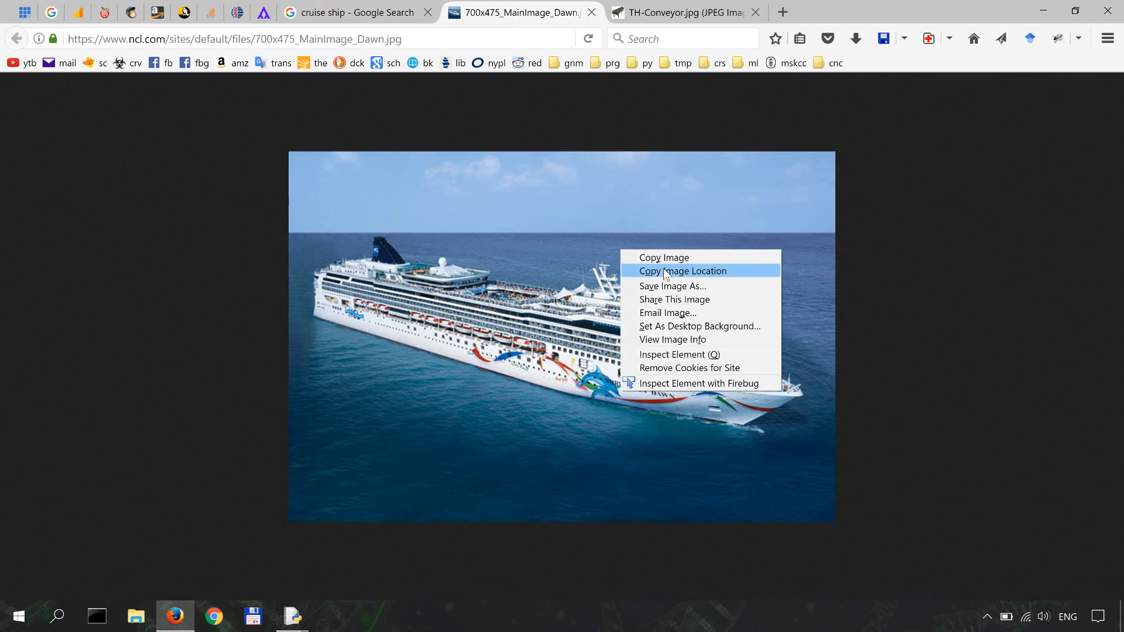
{"action": "left_click", "coordinate": [682, 270]}
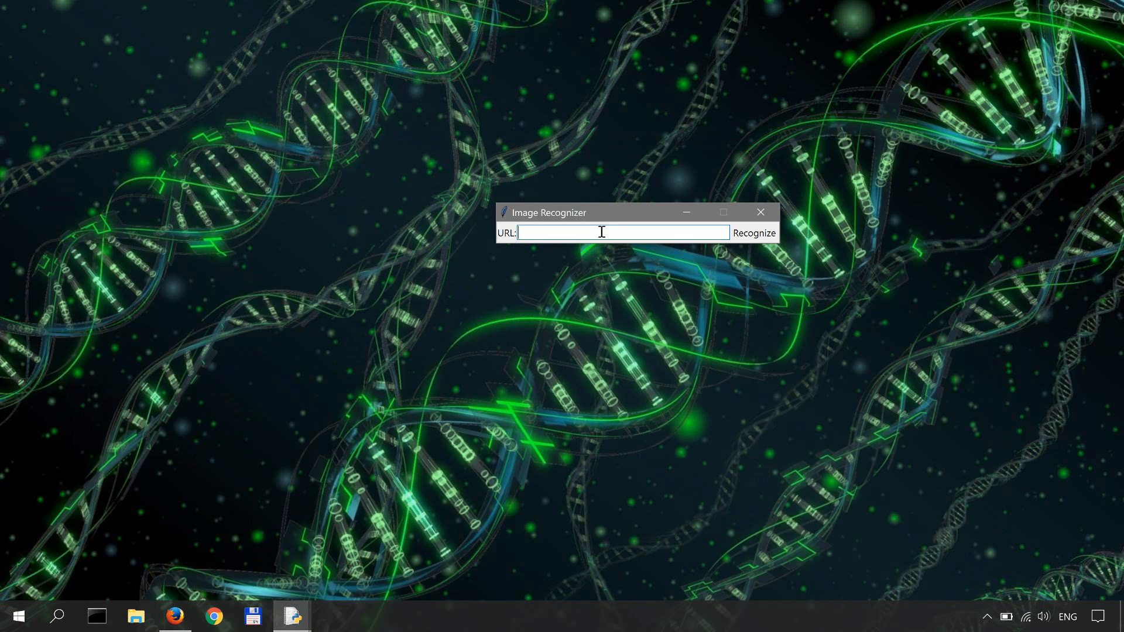
Step: Recognize the 700x475_MainImage_Dawn.jpg ship address, view it in Photos, then close the app
{"action": "type", "text": "/sites/default/files/700x475_MainImage_Dawn.jpg"}
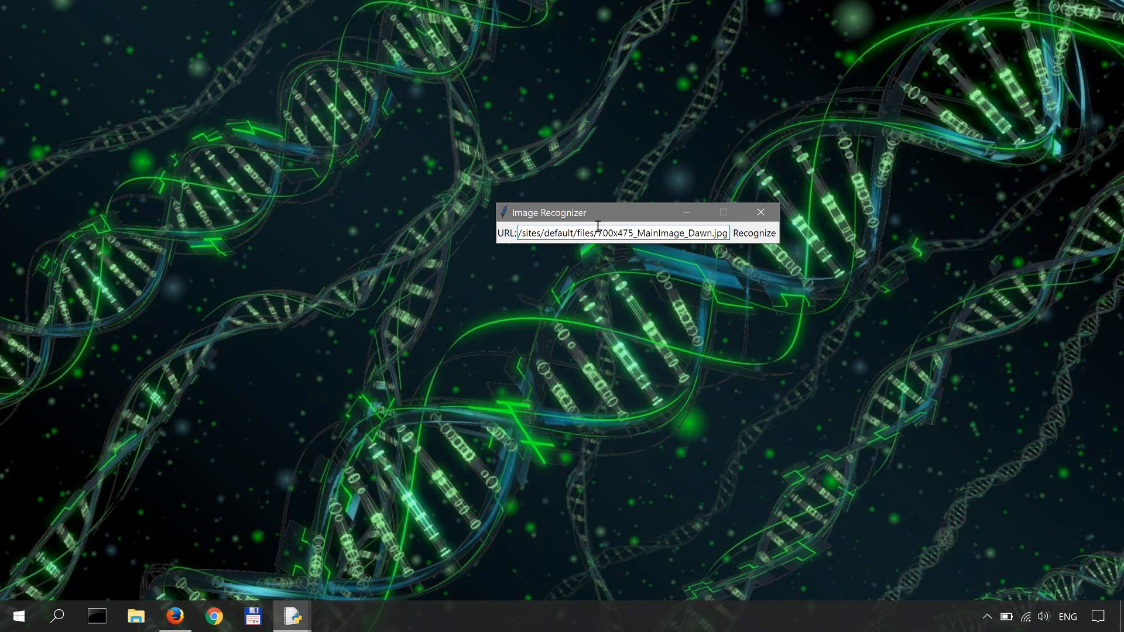
{"action": "mouse_move", "coordinate": [754, 233]}
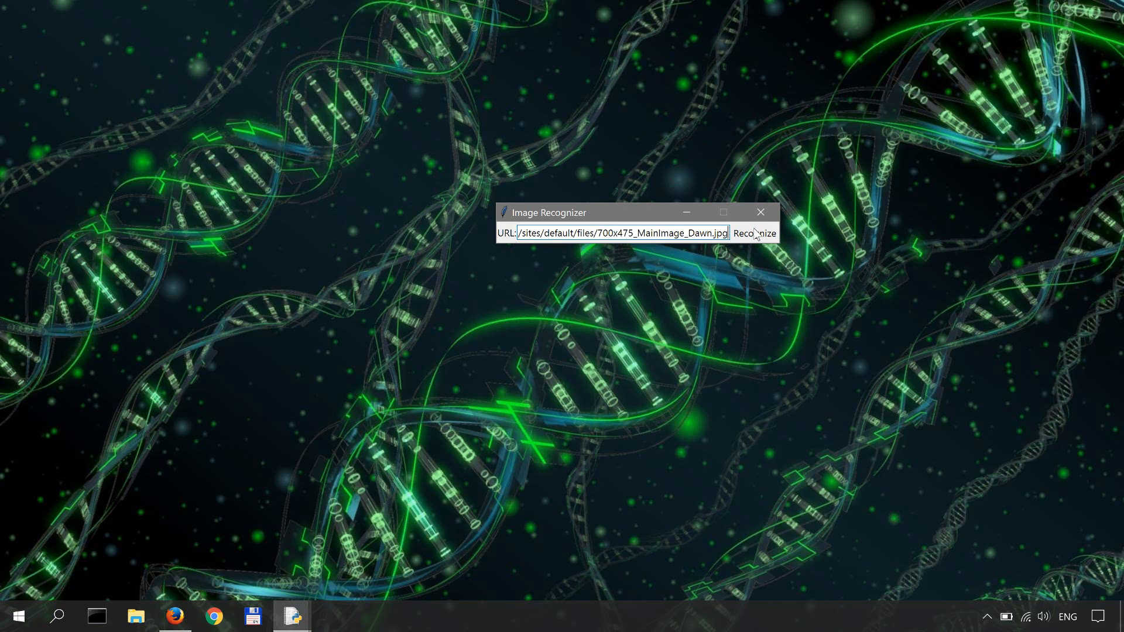
{"action": "mouse_move", "coordinate": [598, 90]}
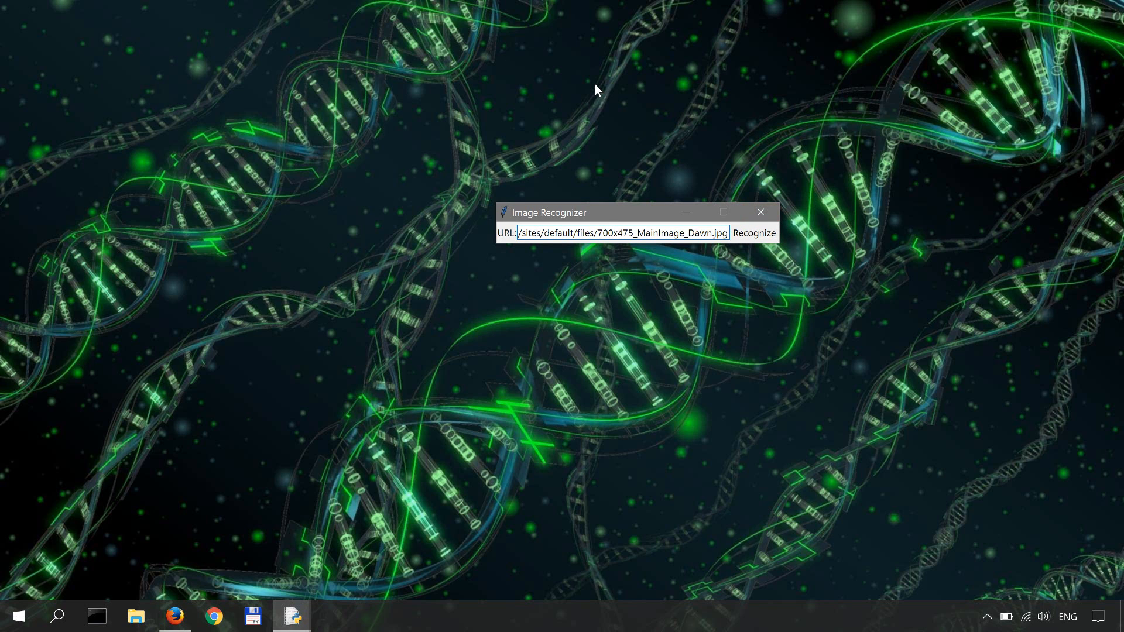
{"action": "left_click", "coordinate": [753, 231]}
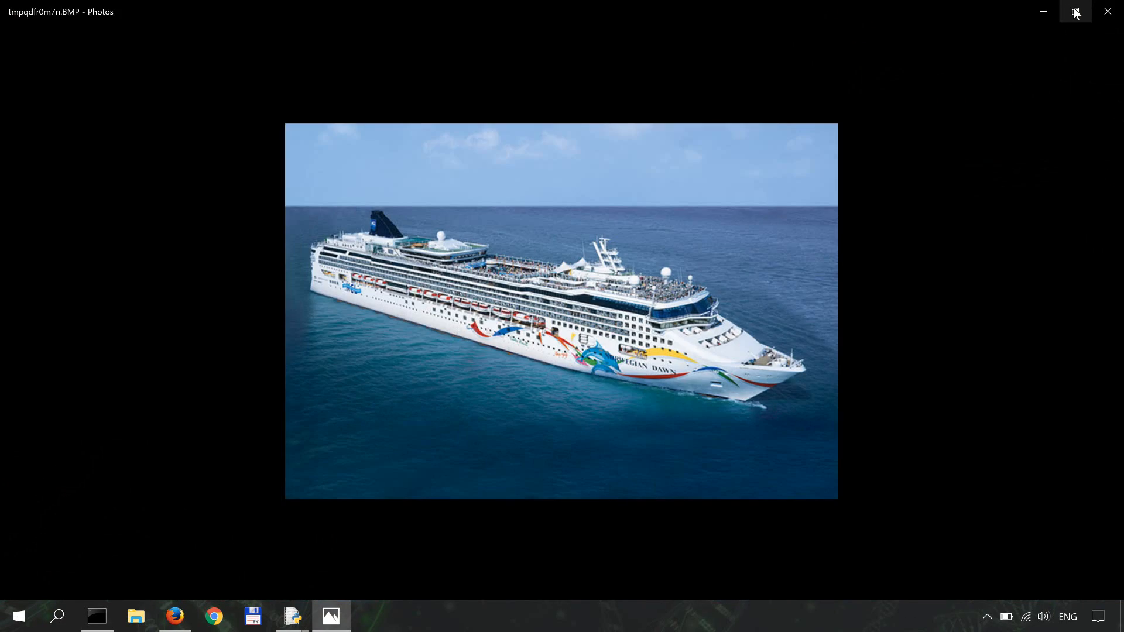
{"action": "left_click", "coordinate": [1075, 12]}
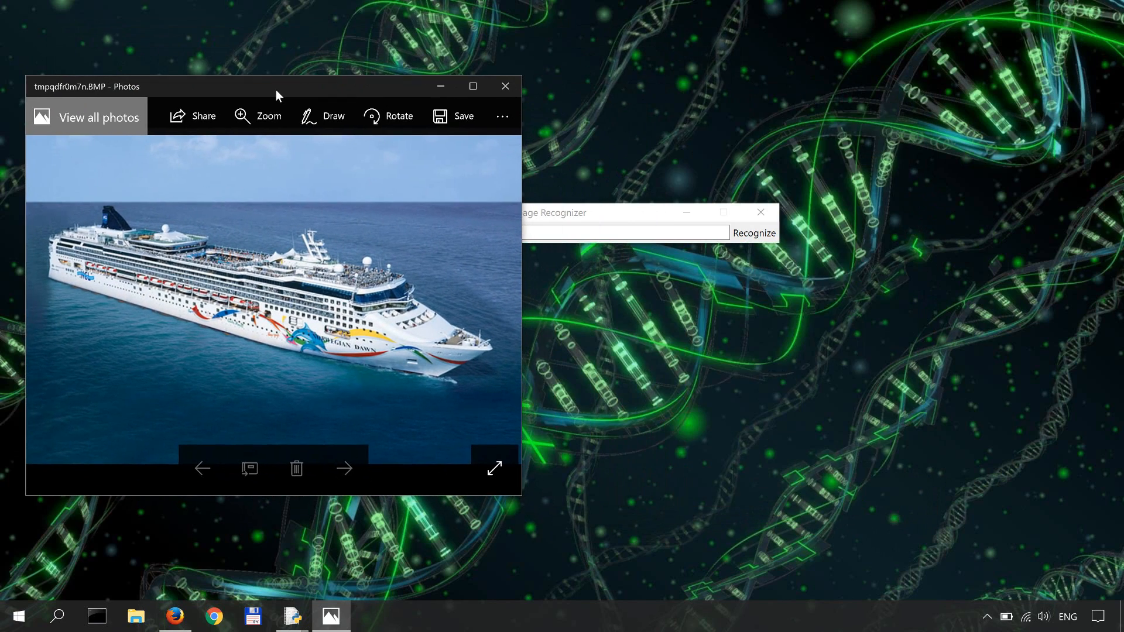
{"action": "mouse_move", "coordinate": [760, 206]}
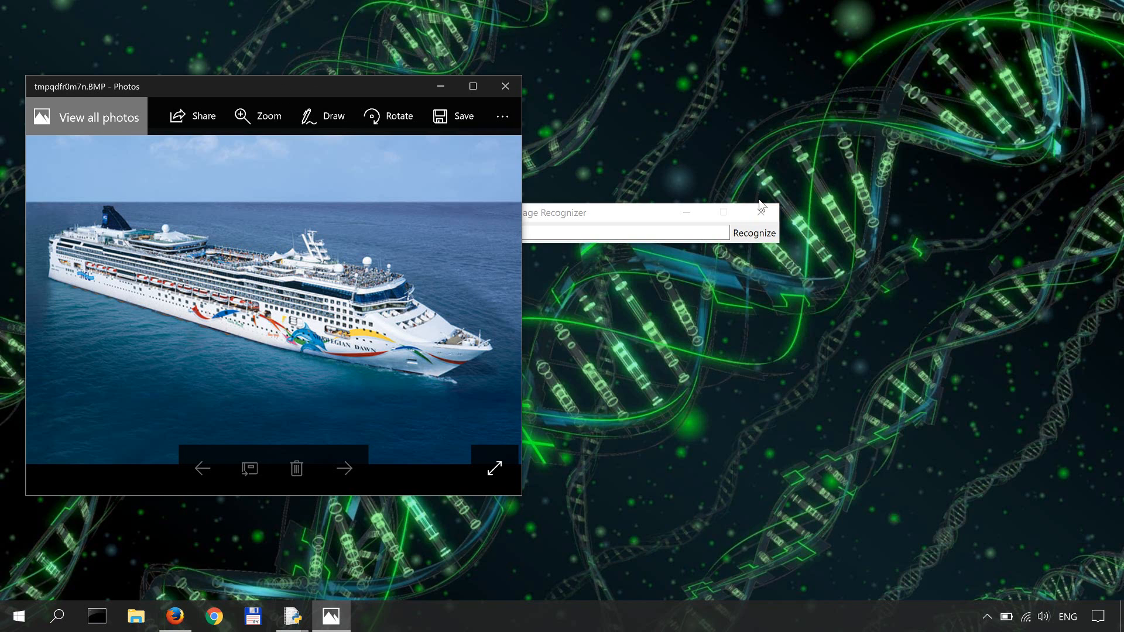
{"action": "left_click", "coordinate": [505, 86]}
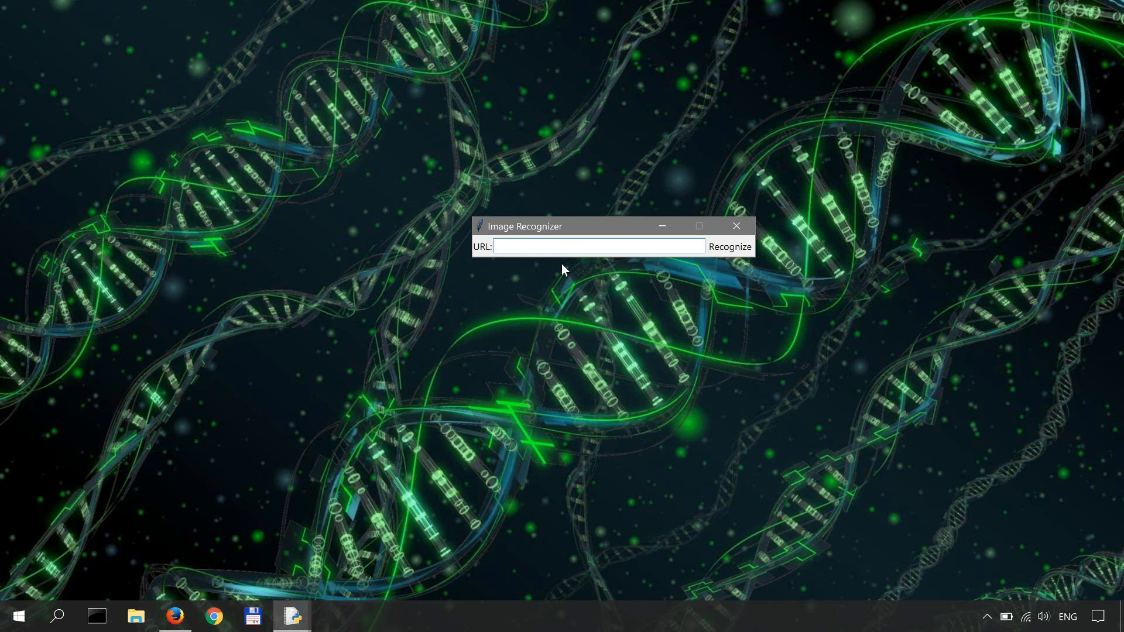
{"action": "mouse_move", "coordinate": [707, 276]}
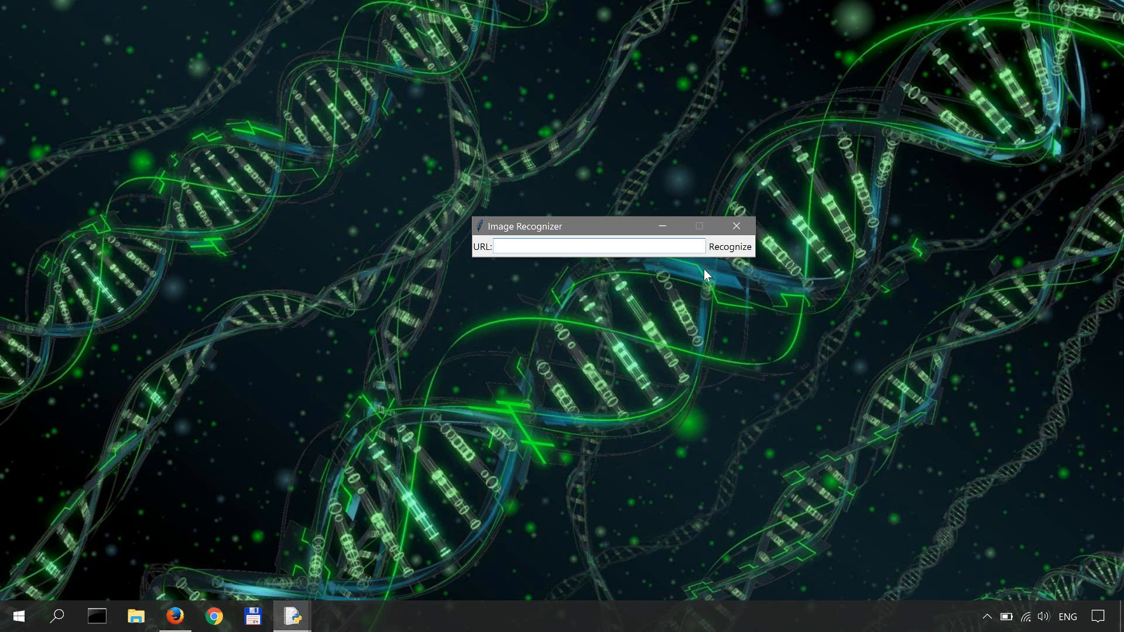
{"action": "mouse_move", "coordinate": [639, 304]}
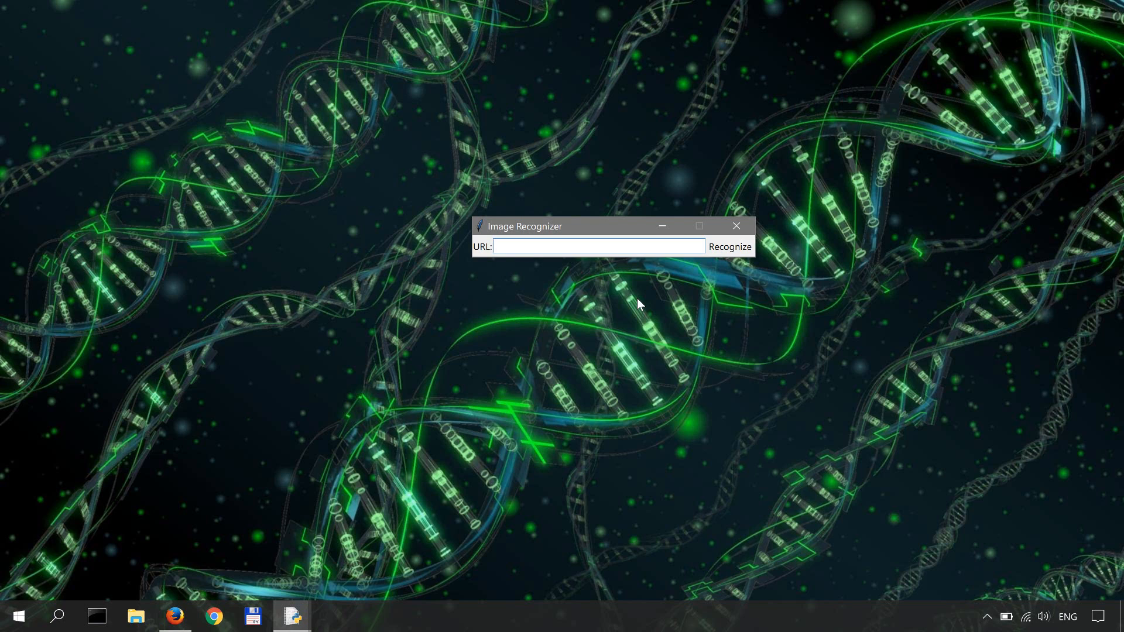
{"action": "mouse_move", "coordinate": [573, 270]}
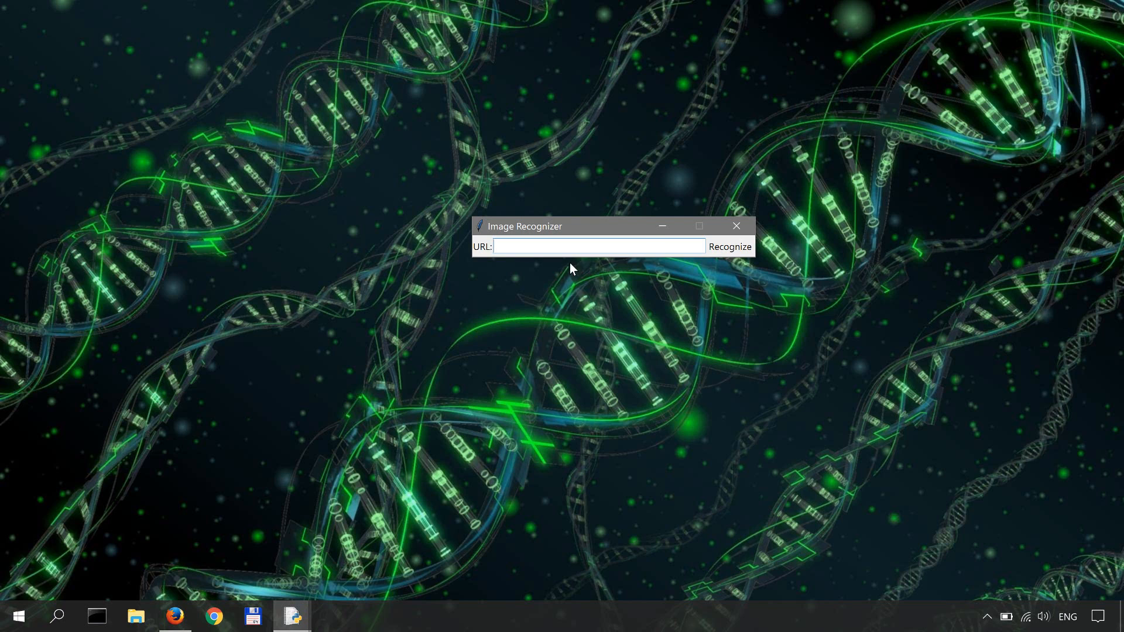
{"action": "mouse_move", "coordinate": [660, 226]}
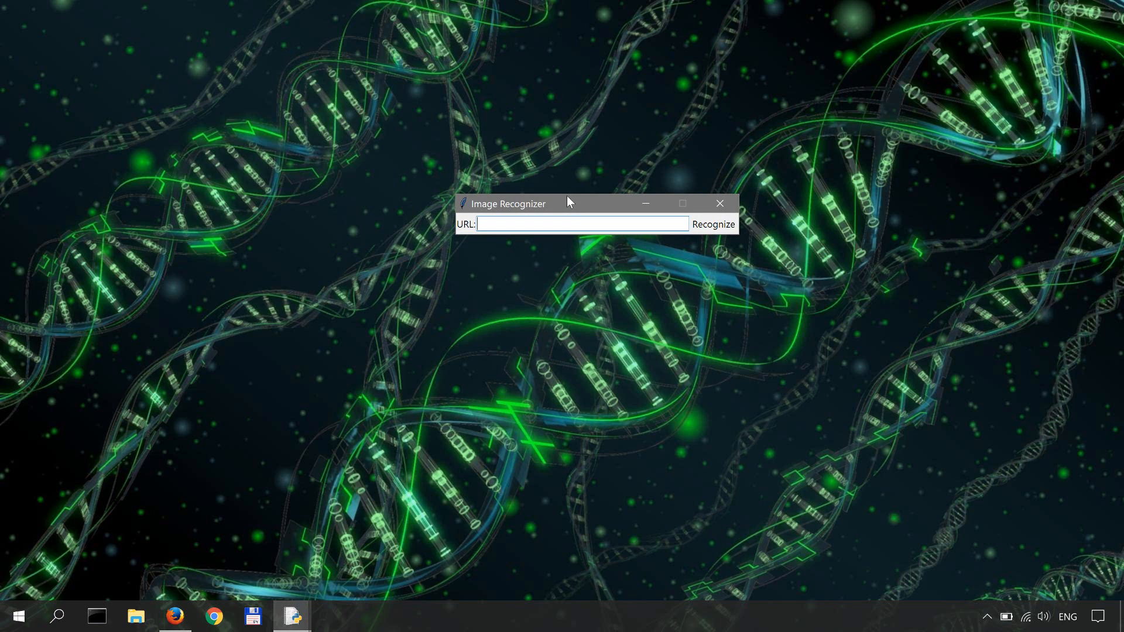
{"action": "mouse_move", "coordinate": [564, 201]}
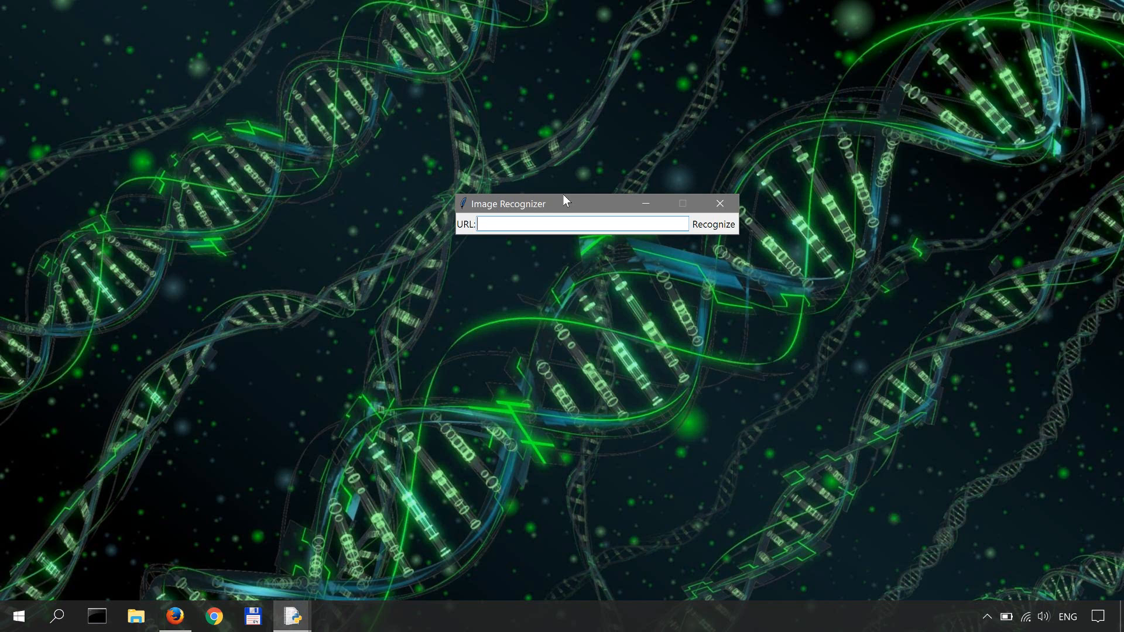
{"action": "mouse_move", "coordinate": [559, 192]}
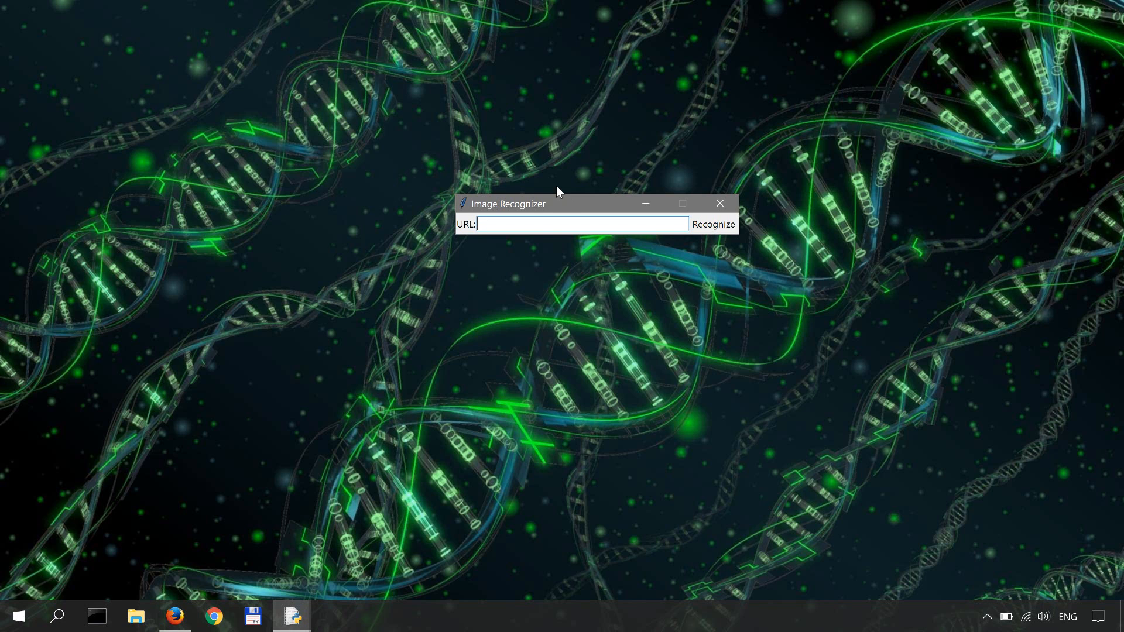